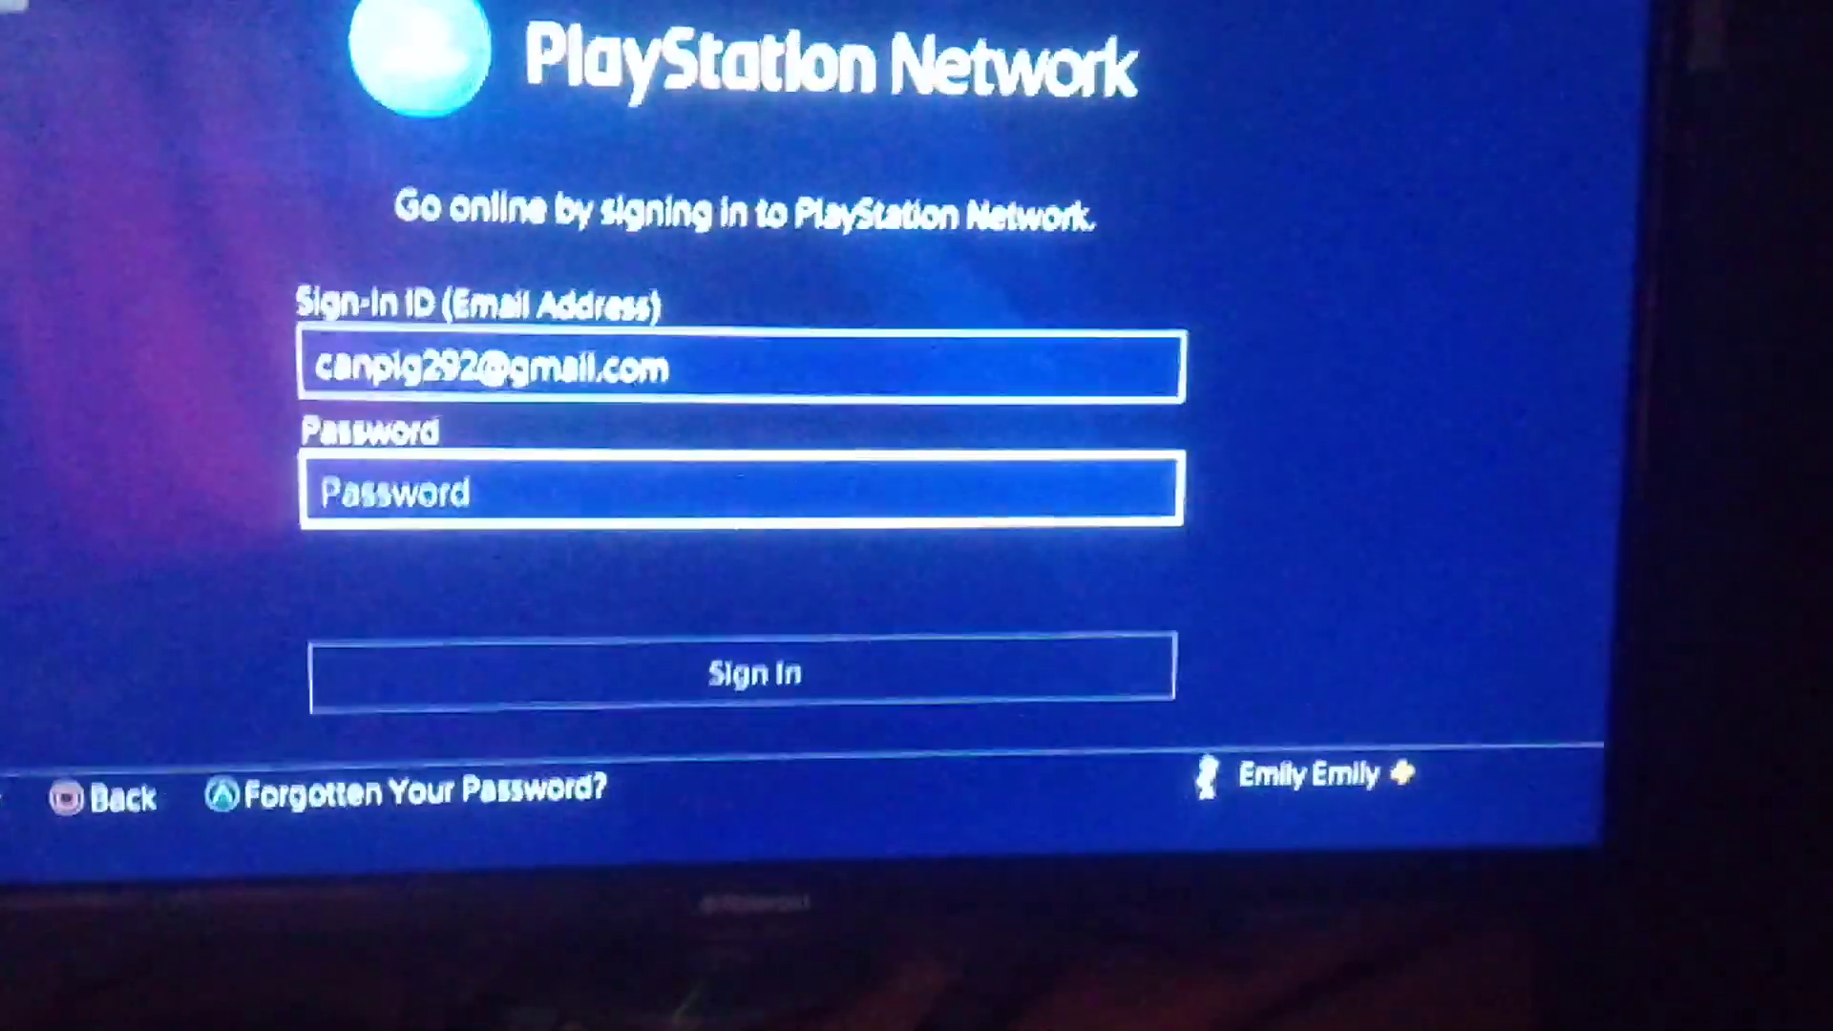
Select the Password field on the sign-in form to bring up the on-screen keyboard
click(749, 491)
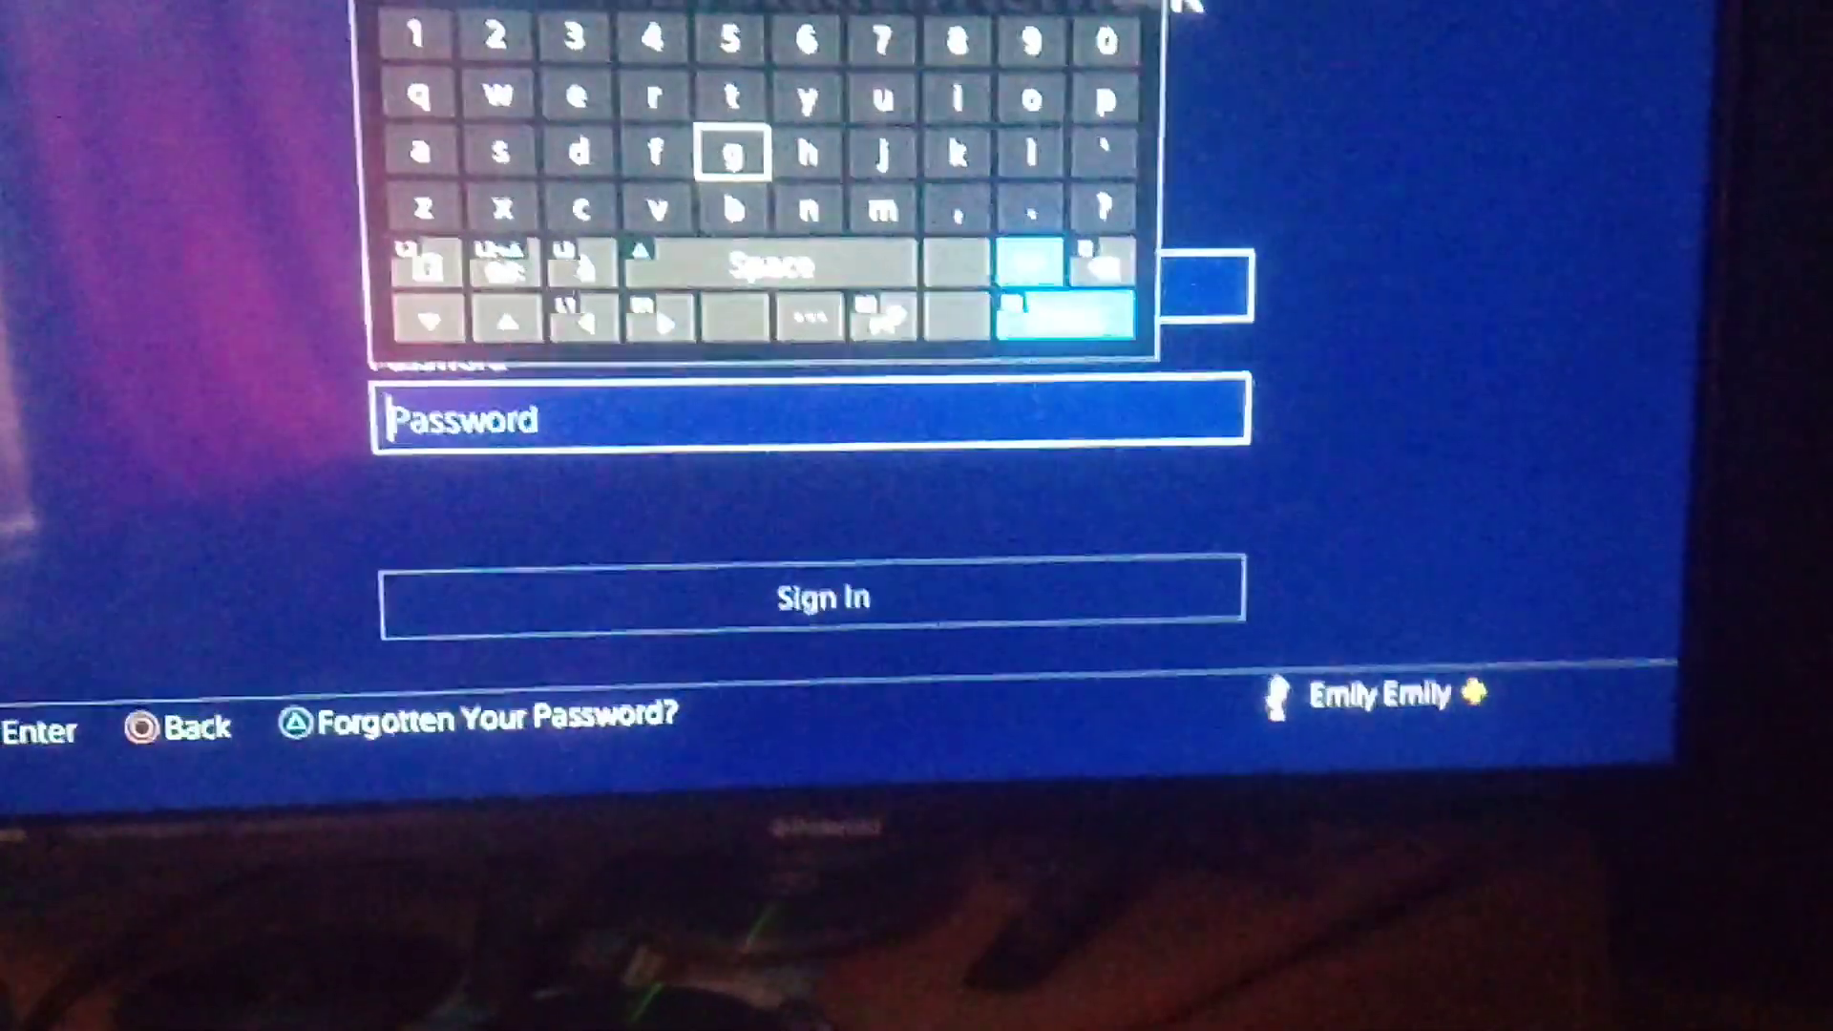